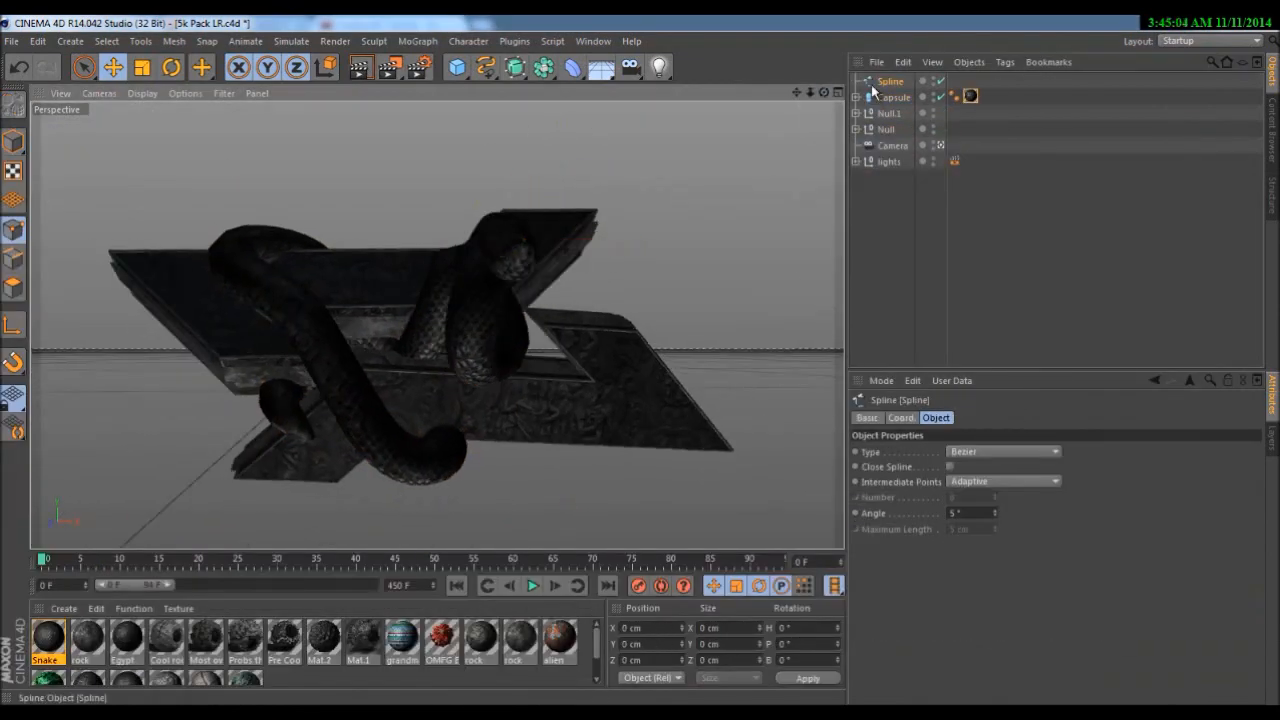
Step: Render the snake coiled around the carved star and bring it into Photoshop
click(820, 92)
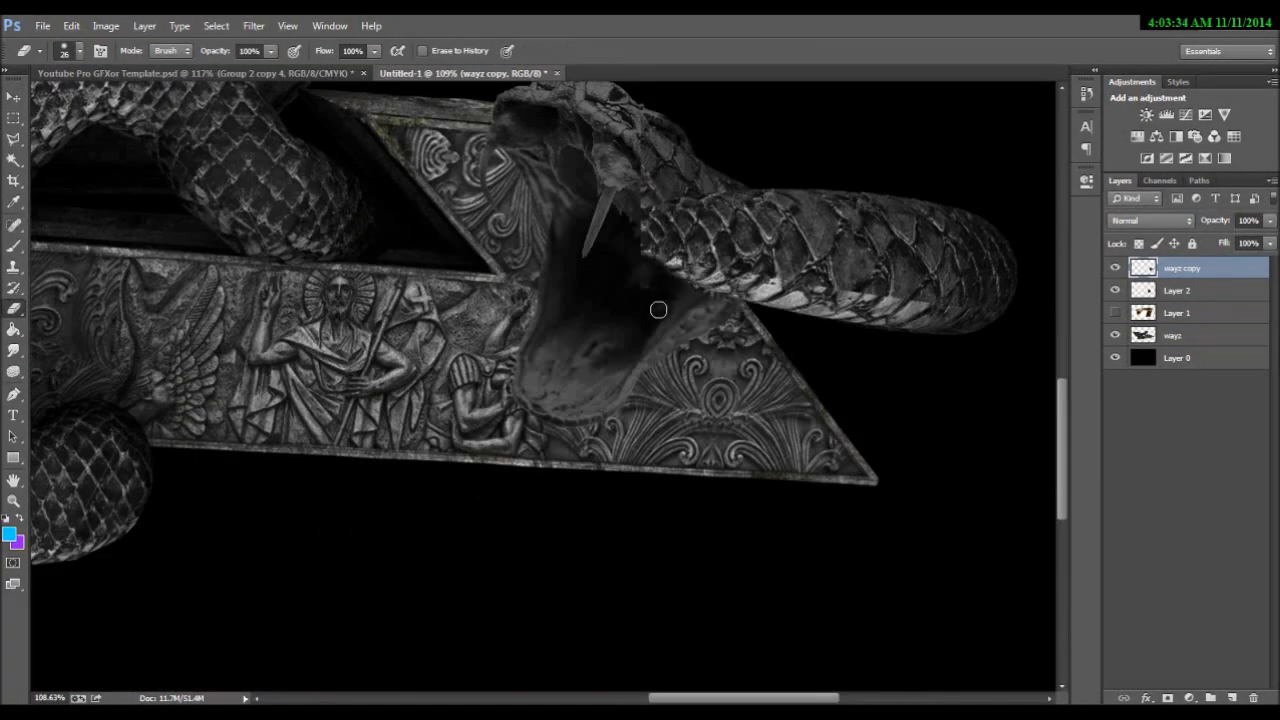
Step: Drop the snake-and-star render into the YouTube banner template with blending options
click(1176, 290)
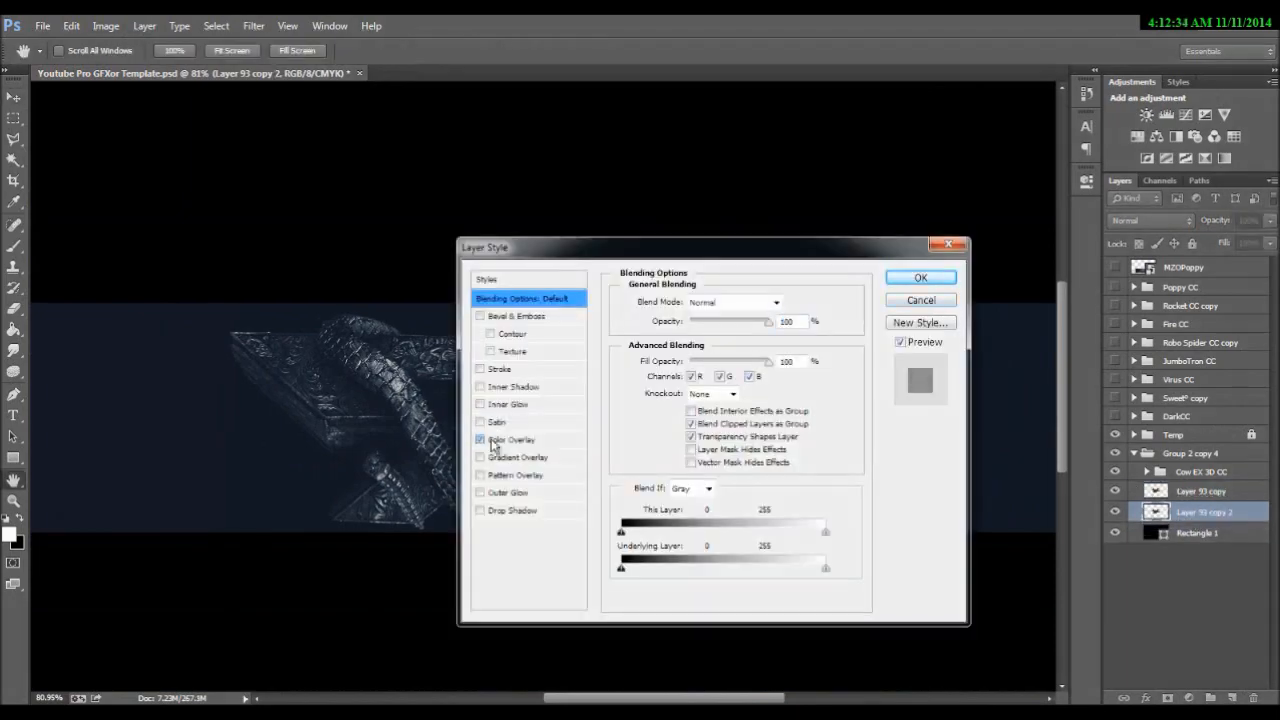
Step: Tint the banner dark blue with particles and lighting, then add small MAYZ text beside the snake
click(920, 276)
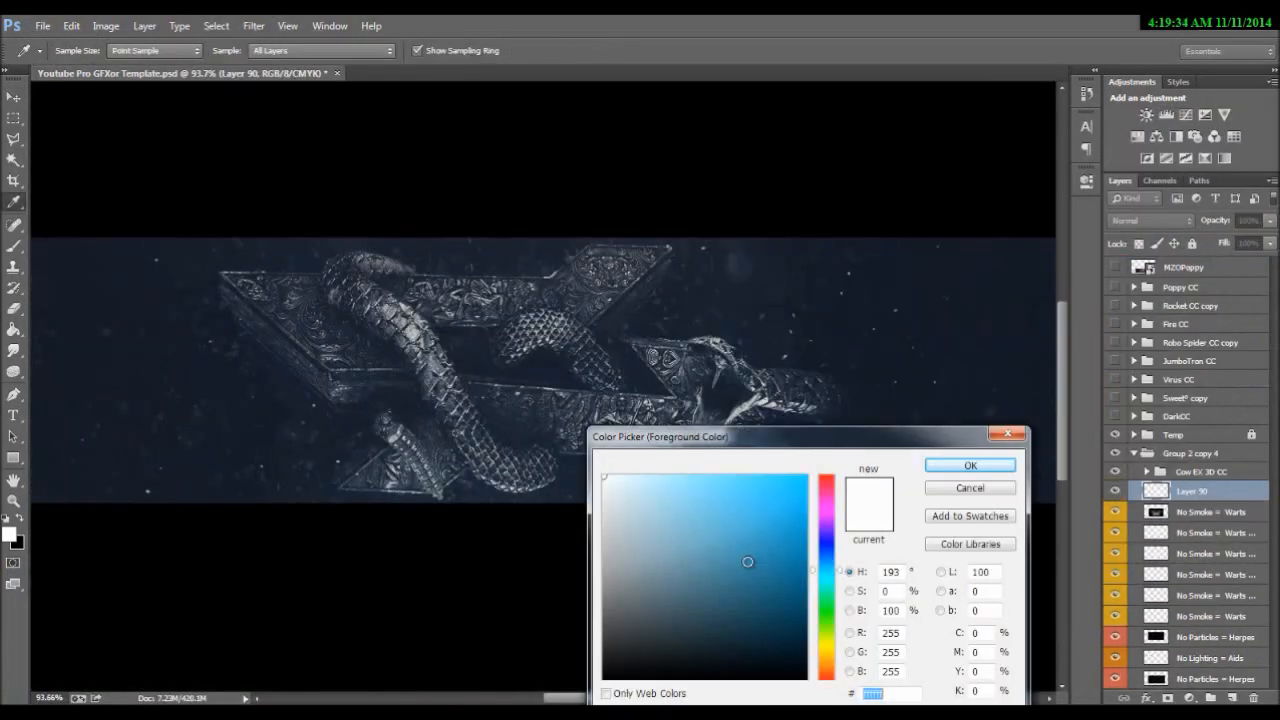
click(968, 464)
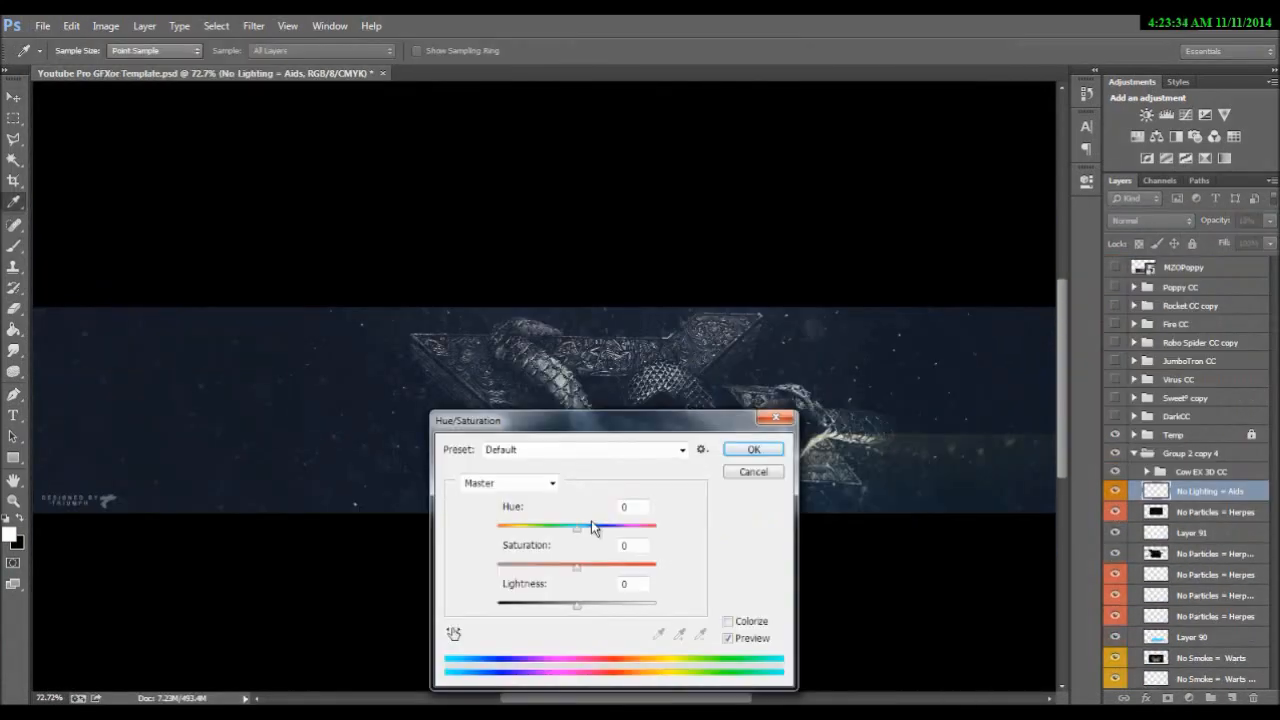
click(752, 448)
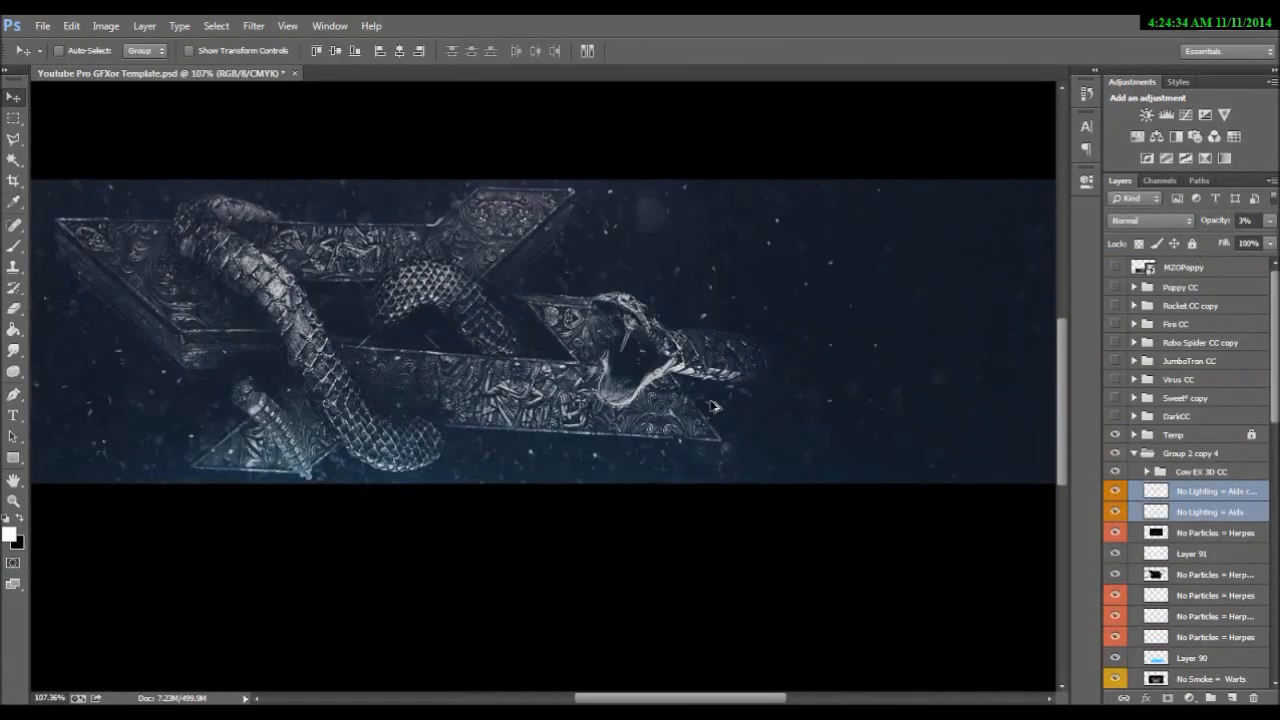
click(12, 532)
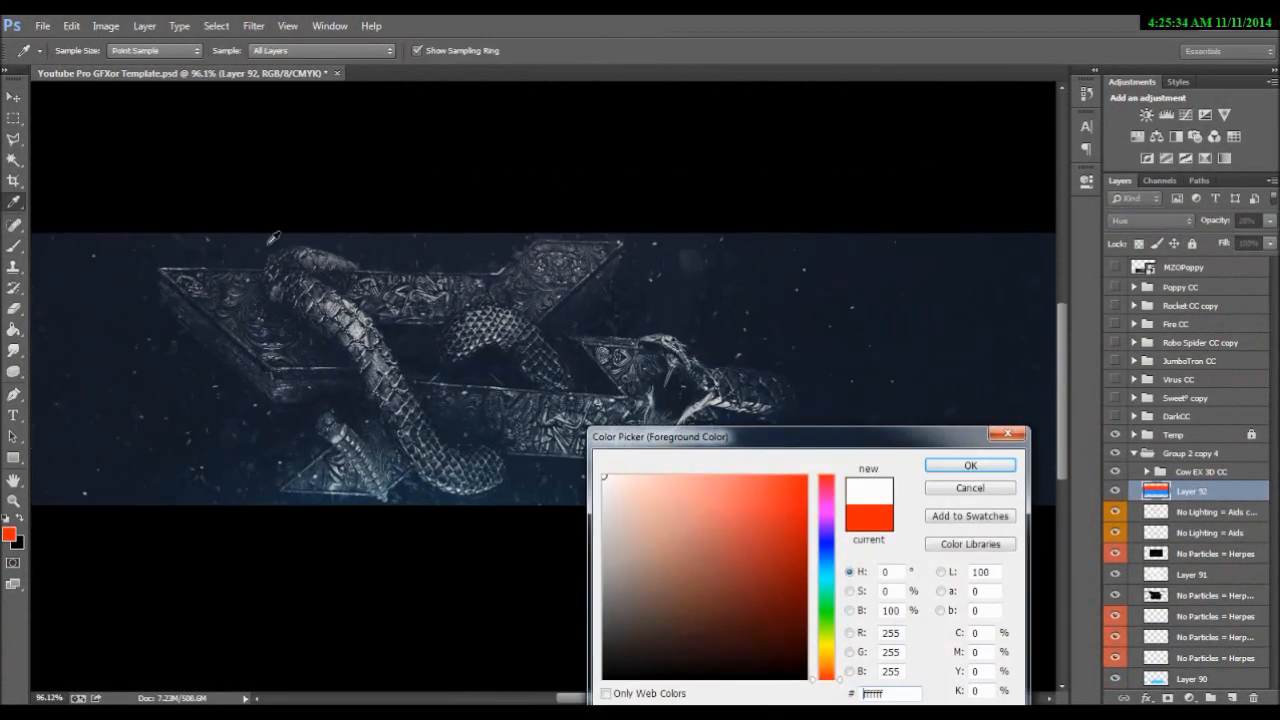
click(968, 464)
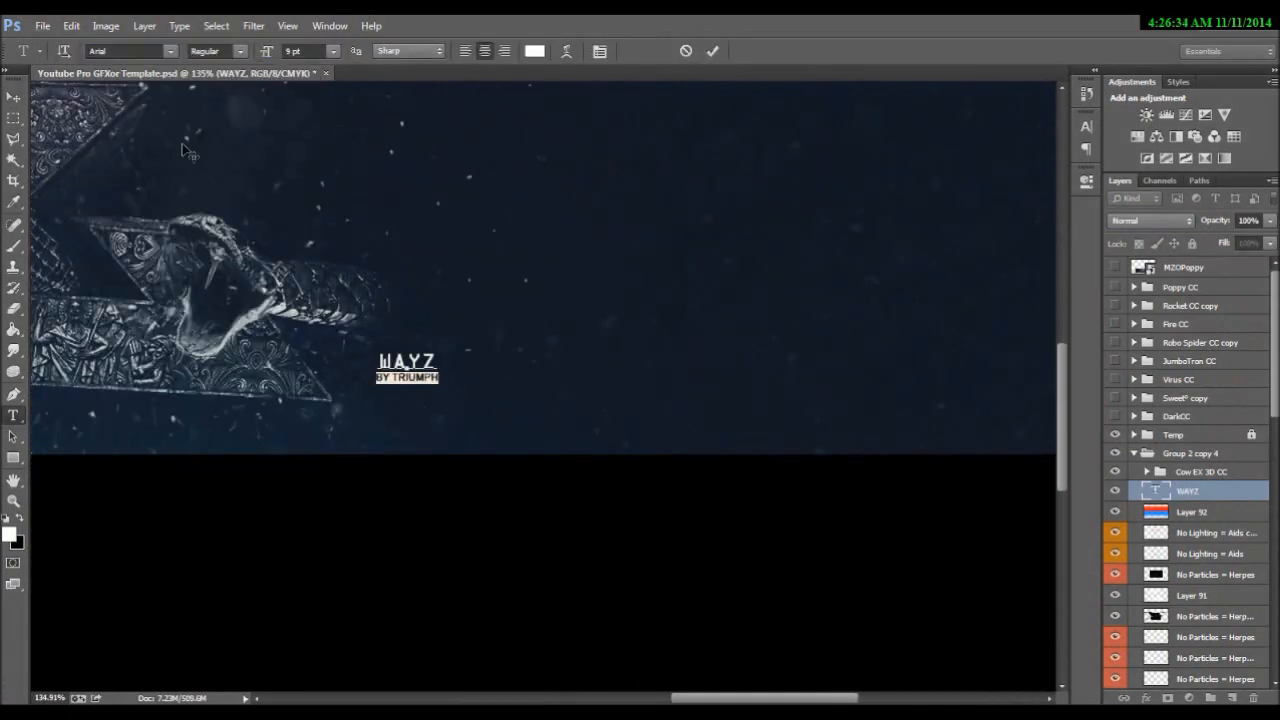